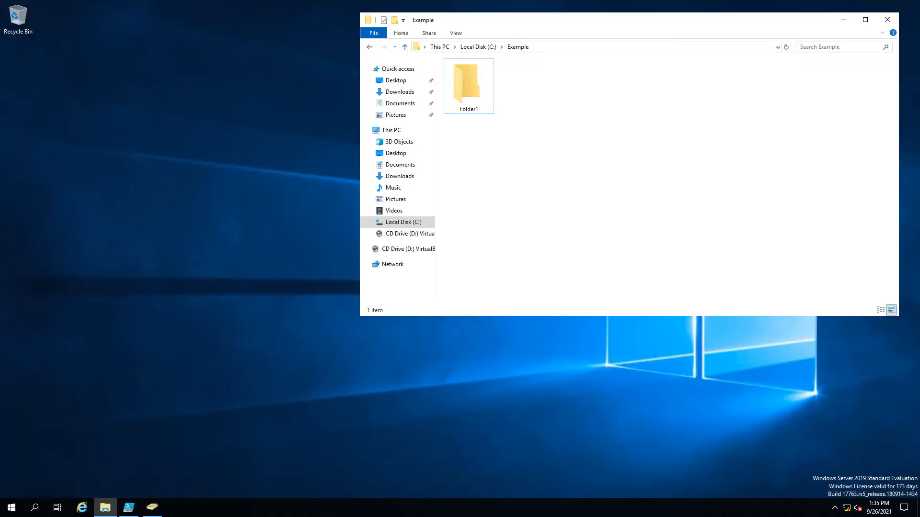
{"action": "mouse_move", "coordinate": [592, 388]}
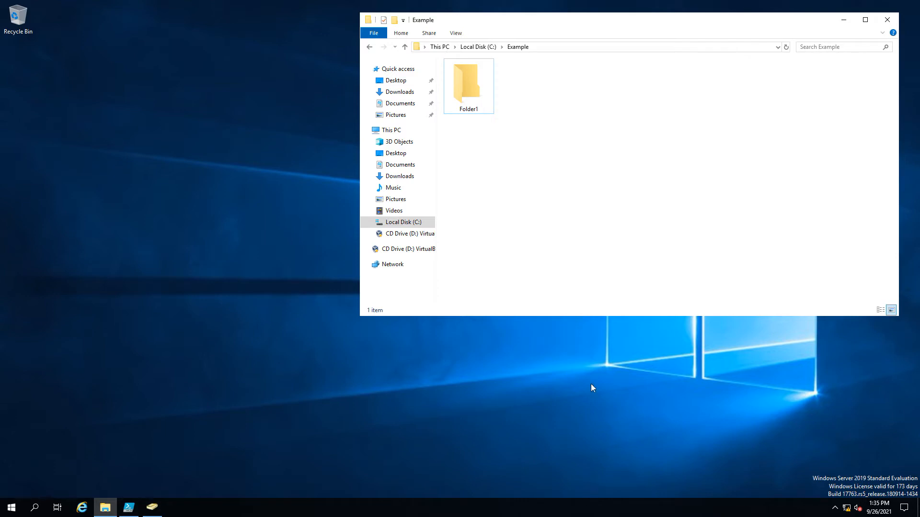
- Check Folder1's current Security permissions, noting the Users group's rights, without changing anything
{"action": "right_click", "coordinate": [468, 82]}
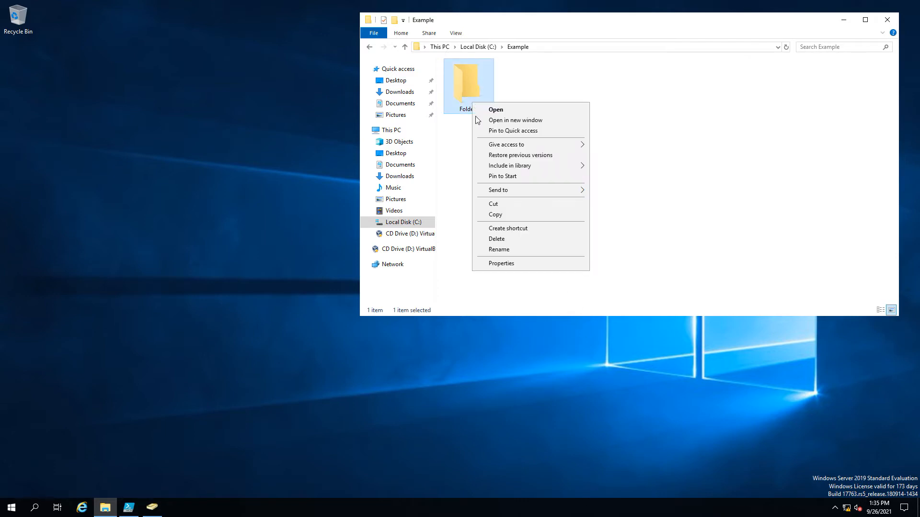
{"action": "left_click", "coordinate": [500, 262]}
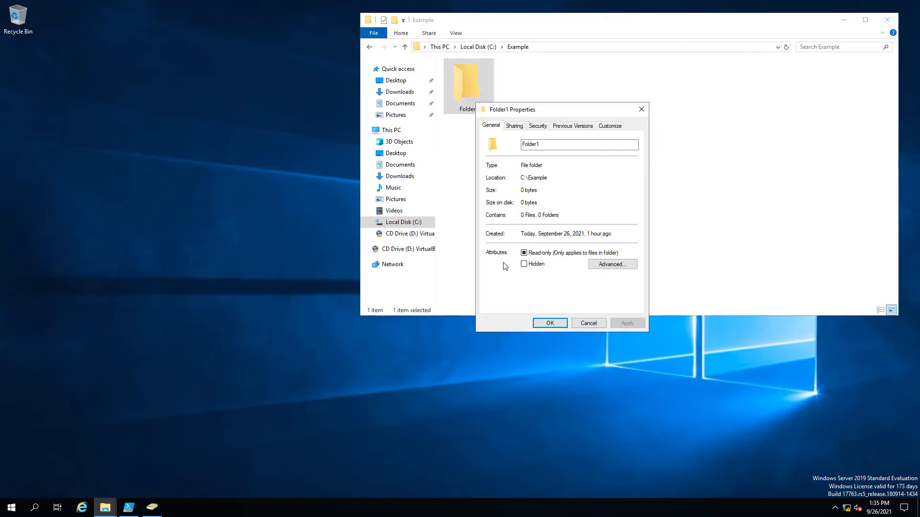
{"action": "left_click", "coordinate": [536, 126]}
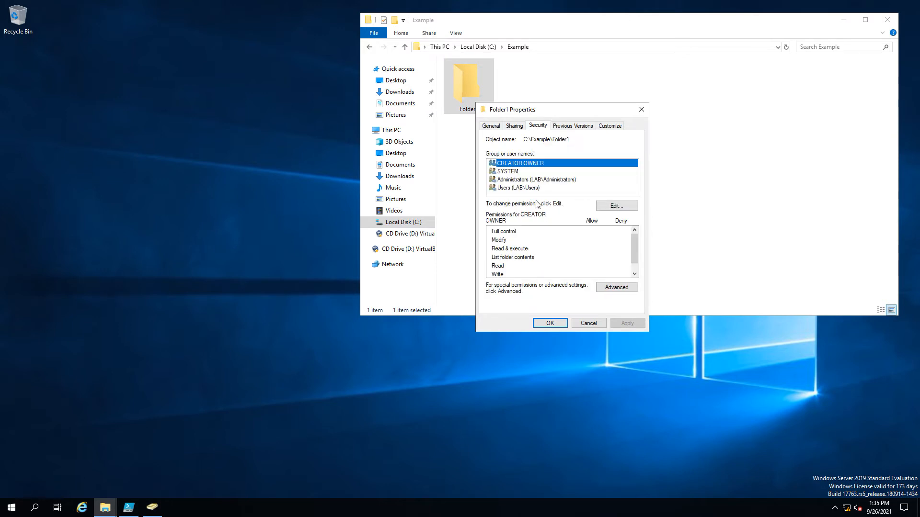
{"action": "left_click", "coordinate": [506, 171]}
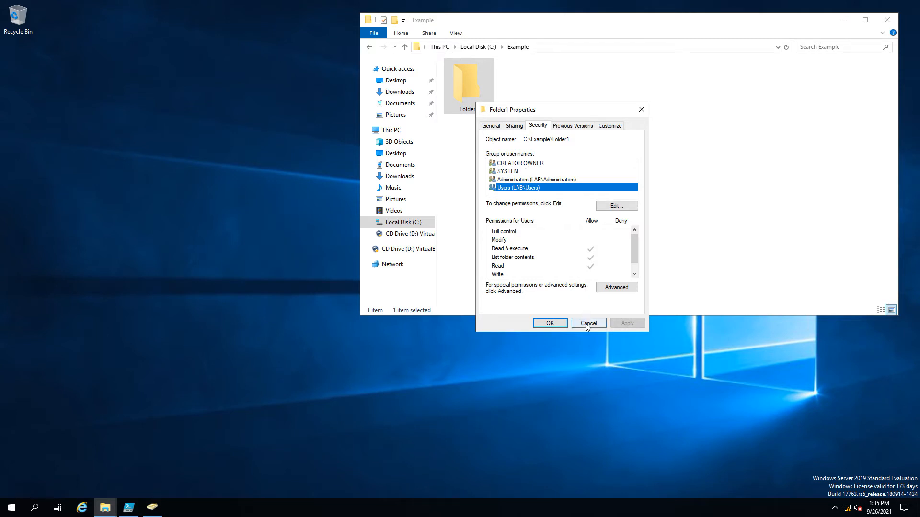
{"action": "left_click", "coordinate": [587, 323]}
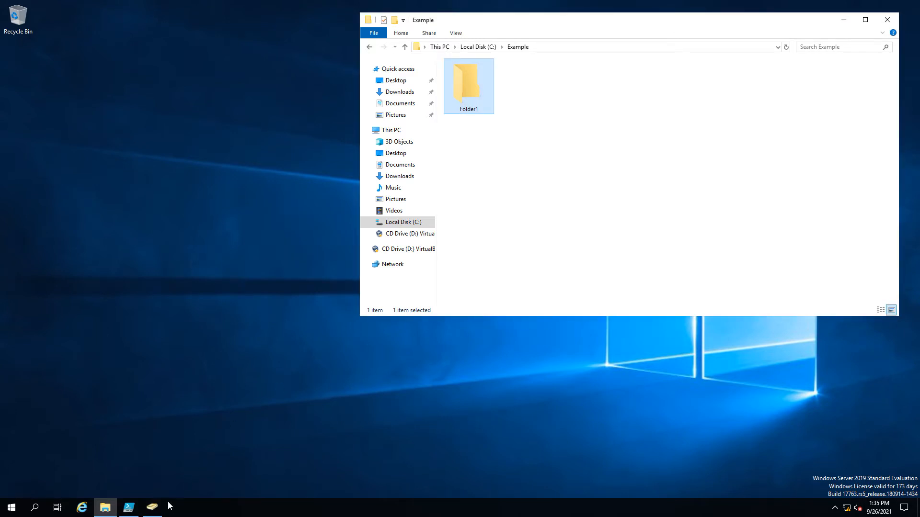
- Review the script's inputs, highlighting the C:\Example\Folder1 path and the BUILTIN exclusion in the step 1 filter
{"action": "left_click", "coordinate": [128, 508]}
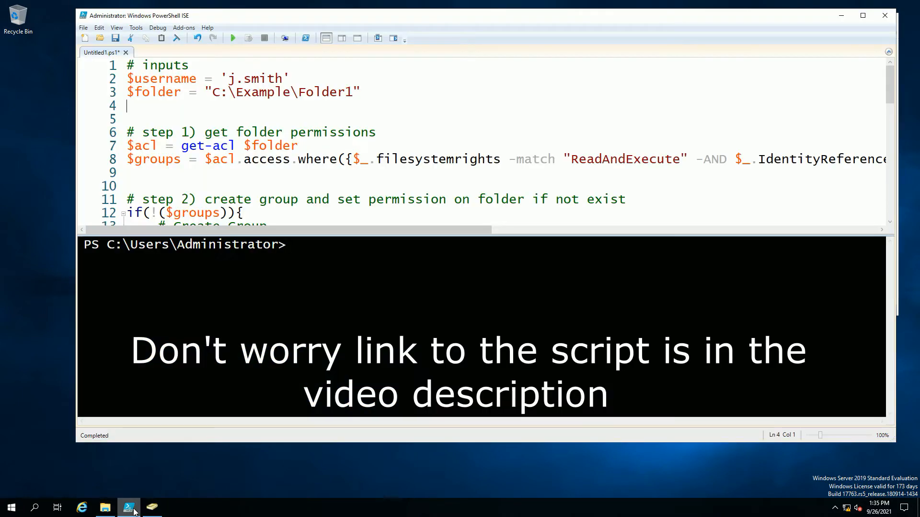
{"action": "mouse_move", "coordinate": [299, 78]}
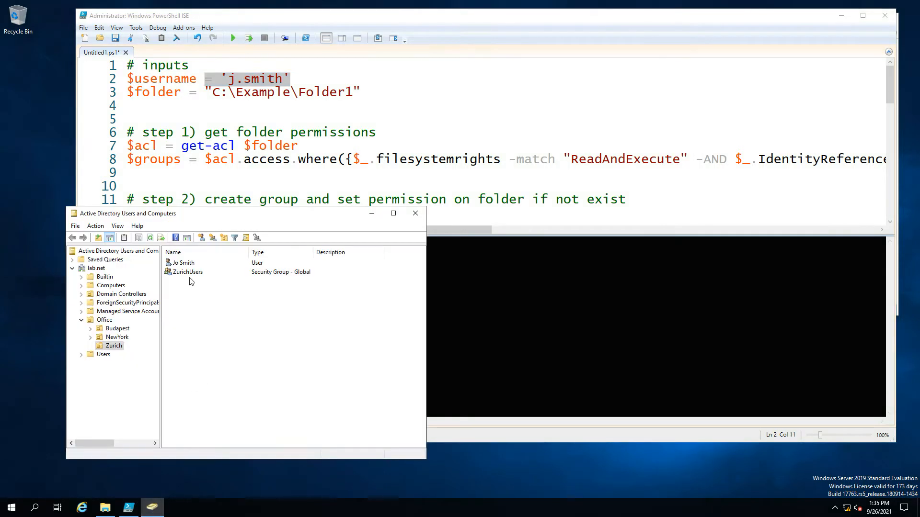
{"action": "left_click", "coordinate": [184, 263]}
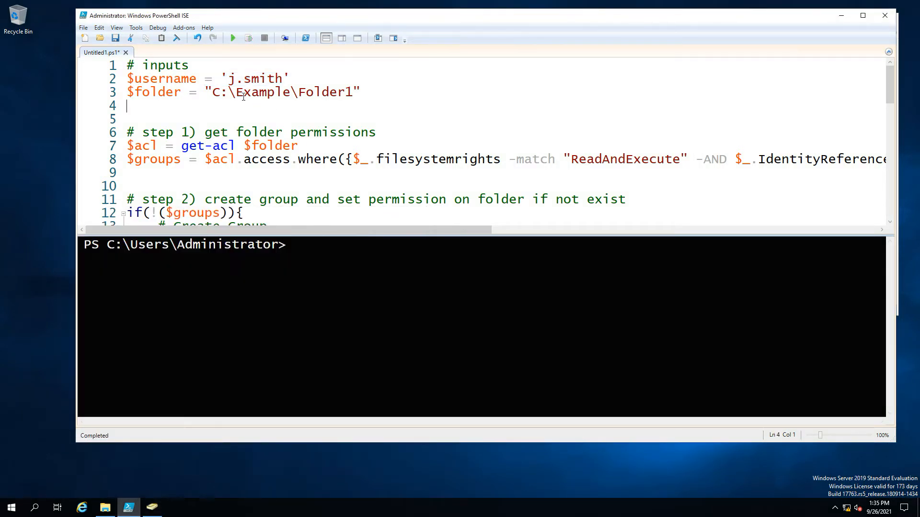
{"action": "left_click_drag", "start_coordinate": [212, 92], "coordinate": [355, 92]}
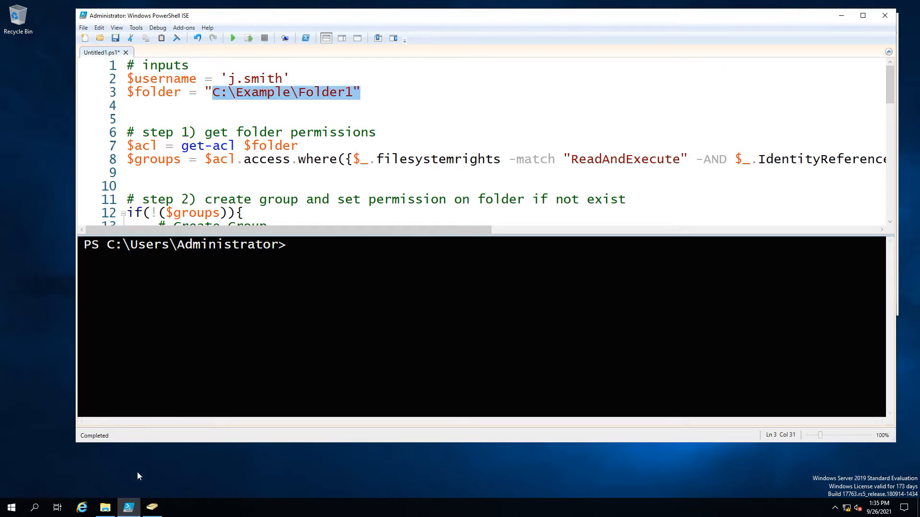
{"action": "left_click", "coordinate": [104, 508]}
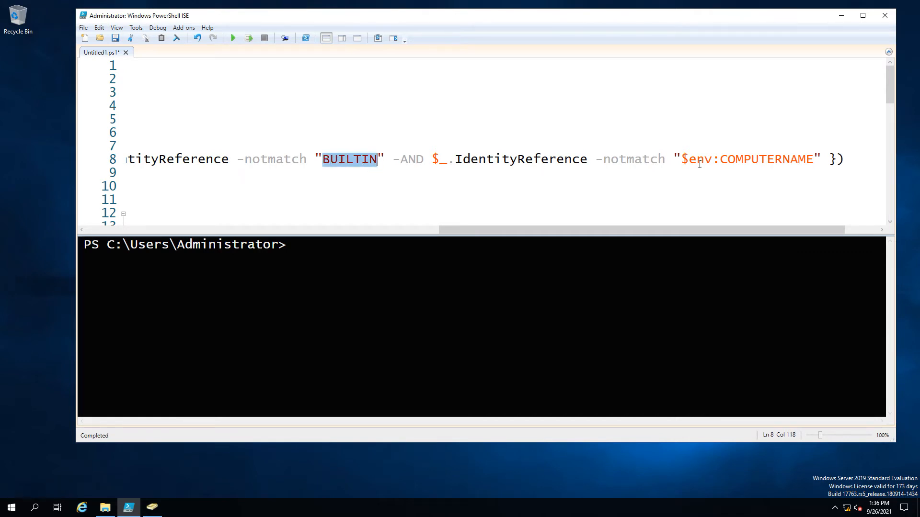
{"action": "double_click", "coordinate": [764, 159]}
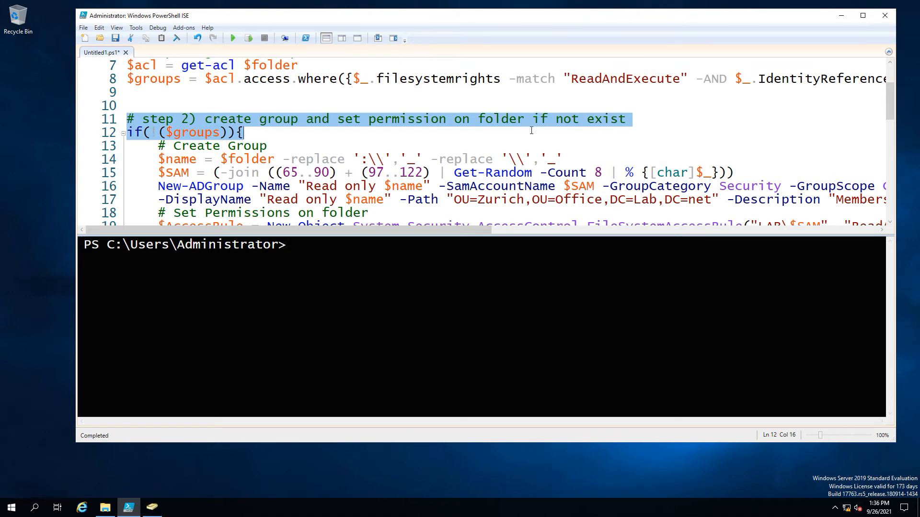
{"action": "scroll", "scroll_direction": "down", "scroll_amount": 3}
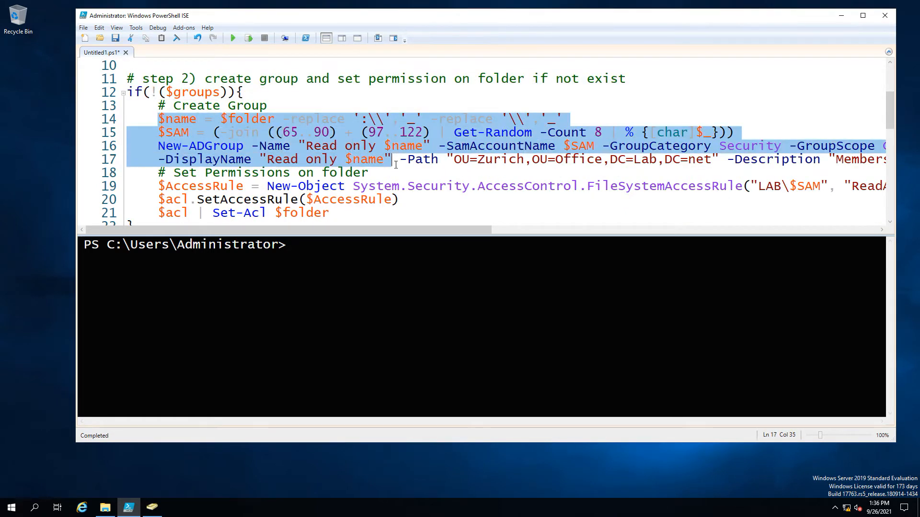
{"action": "left_click", "coordinate": [824, 159]}
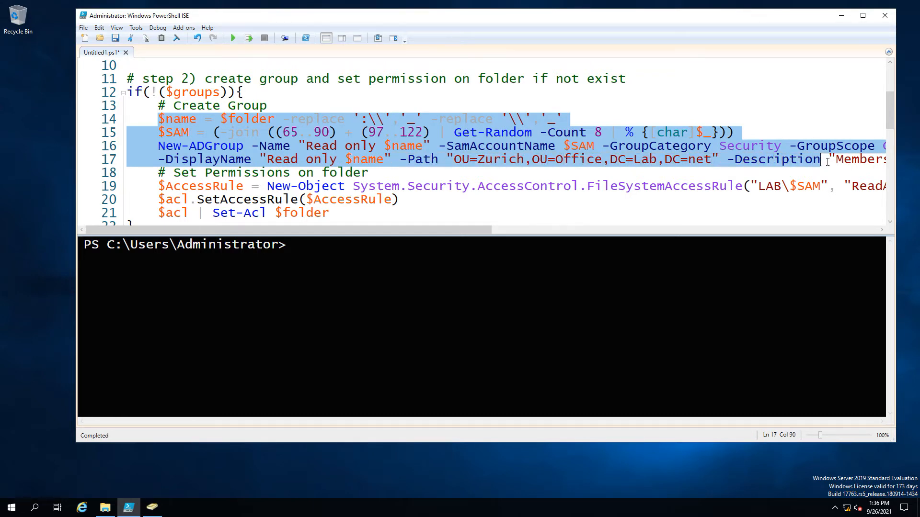
{"action": "left_click", "coordinate": [368, 173]}
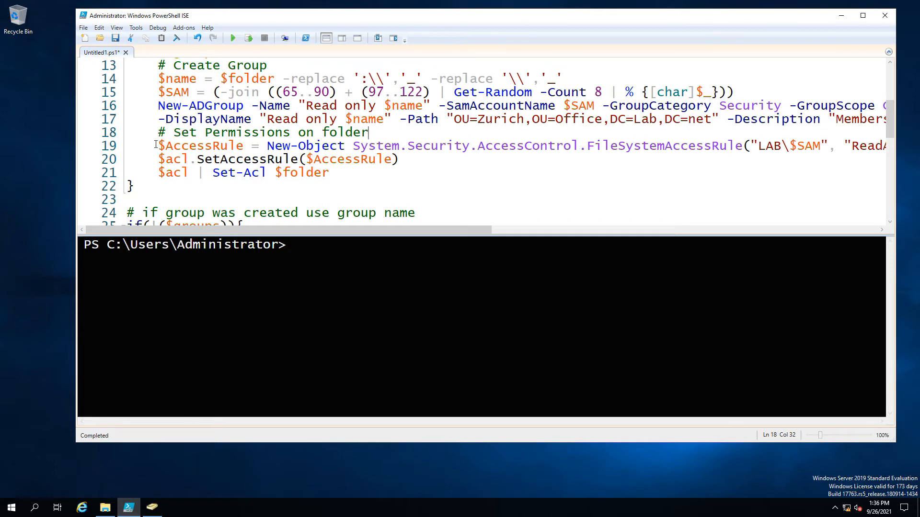
{"action": "left_click_drag", "start_coordinate": [157, 146], "coordinate": [304, 172]}
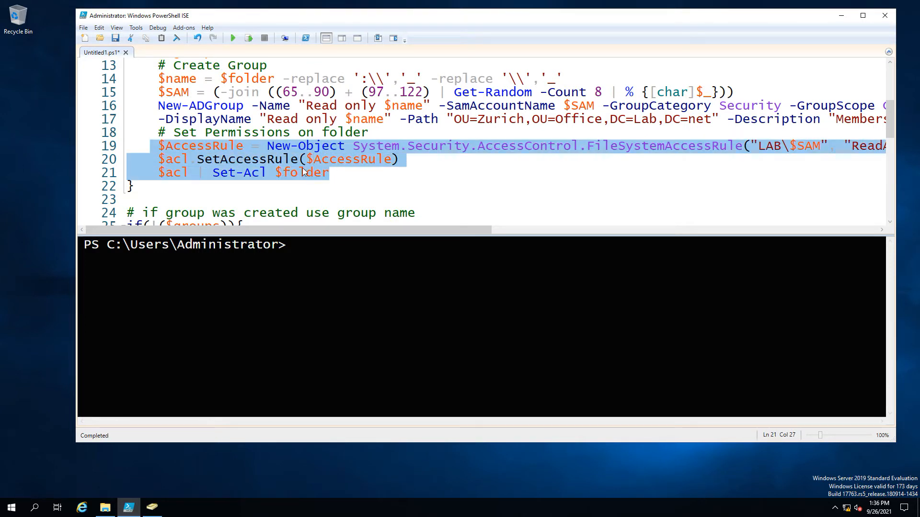
{"action": "left_click", "coordinate": [305, 172]}
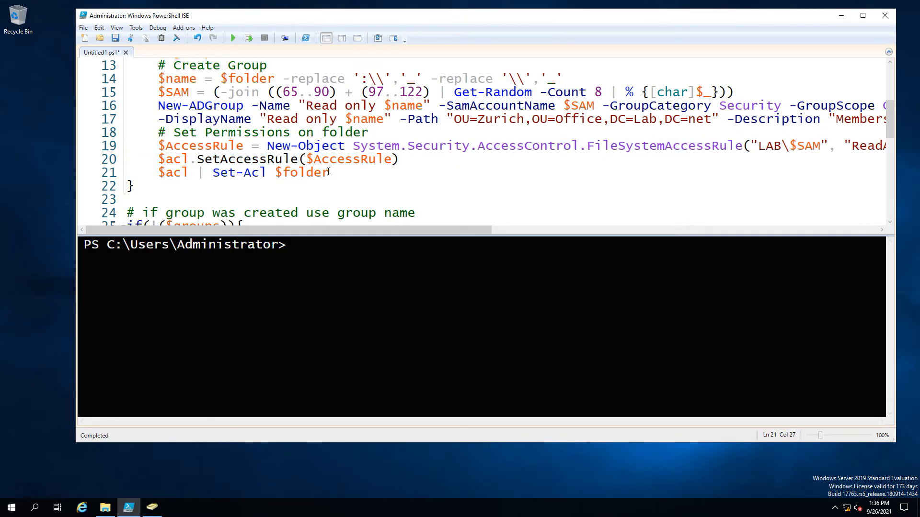
{"action": "scroll", "scroll_direction": "down", "scroll_amount": 3}
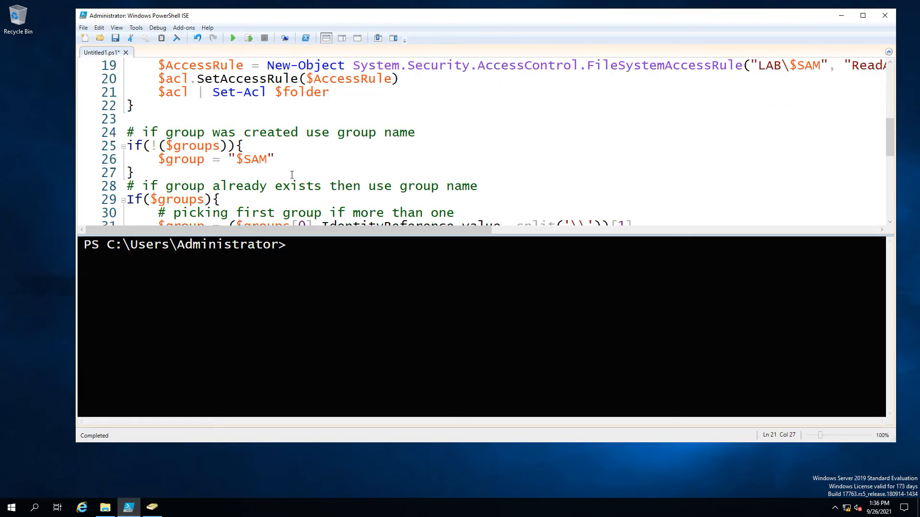
- Review step 3 of the script, highlighting the command that adds the user to the group
{"action": "scroll", "scroll_direction": "down", "scroll_amount": 3}
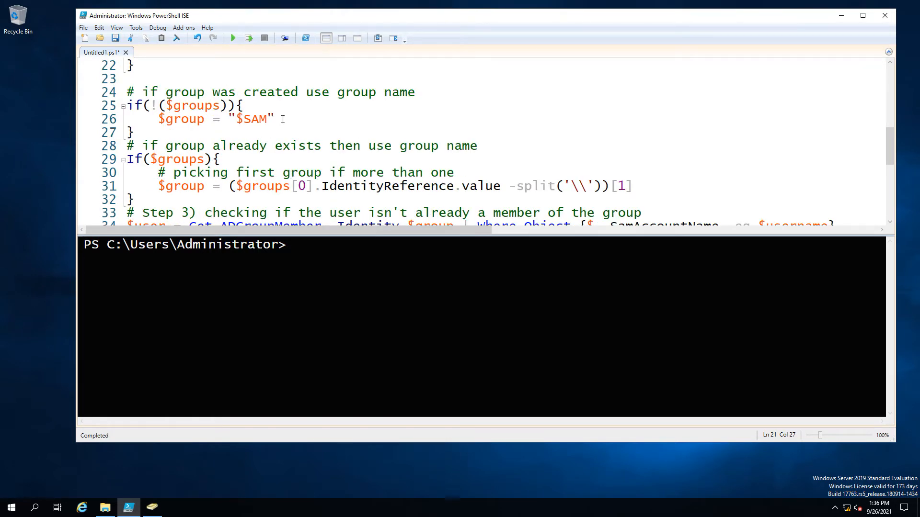
{"action": "double_click", "coordinate": [249, 119]}
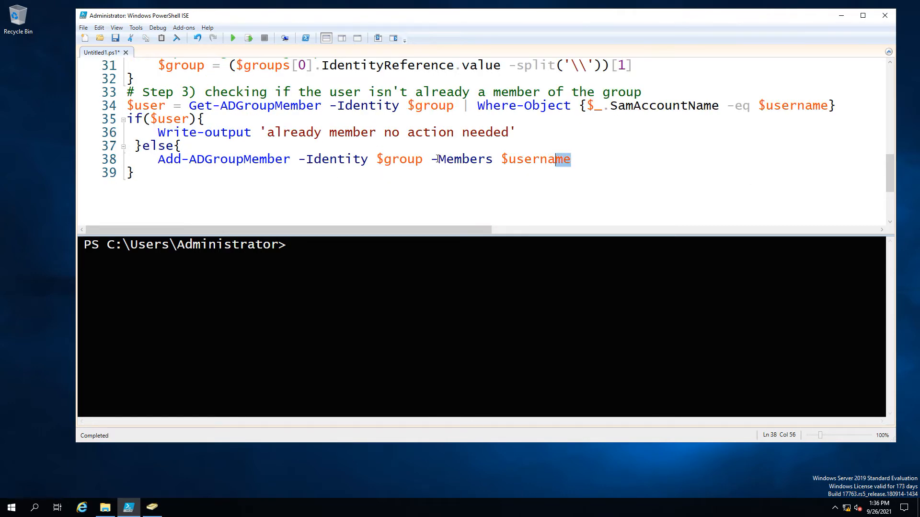
{"action": "left_click_drag", "start_coordinate": [569, 159], "coordinate": [157, 159]}
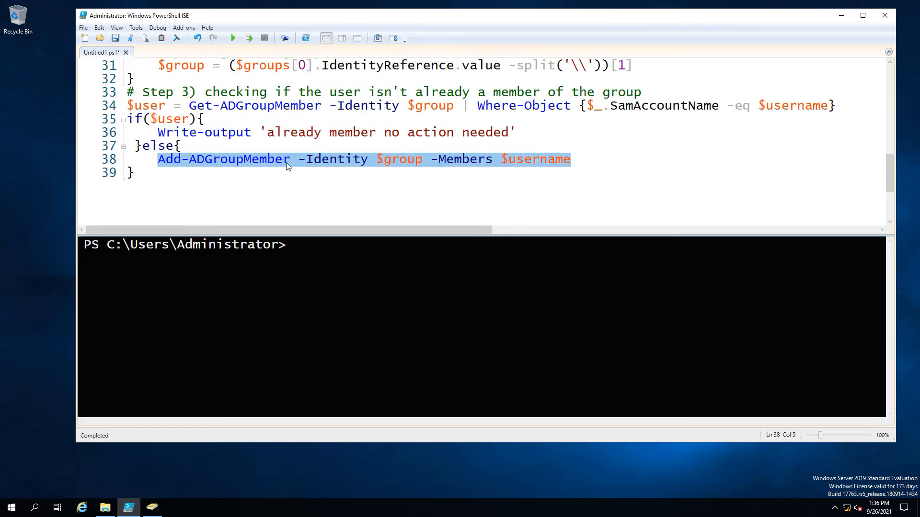
{"action": "scroll", "scroll_direction": "up", "scroll_amount": 3}
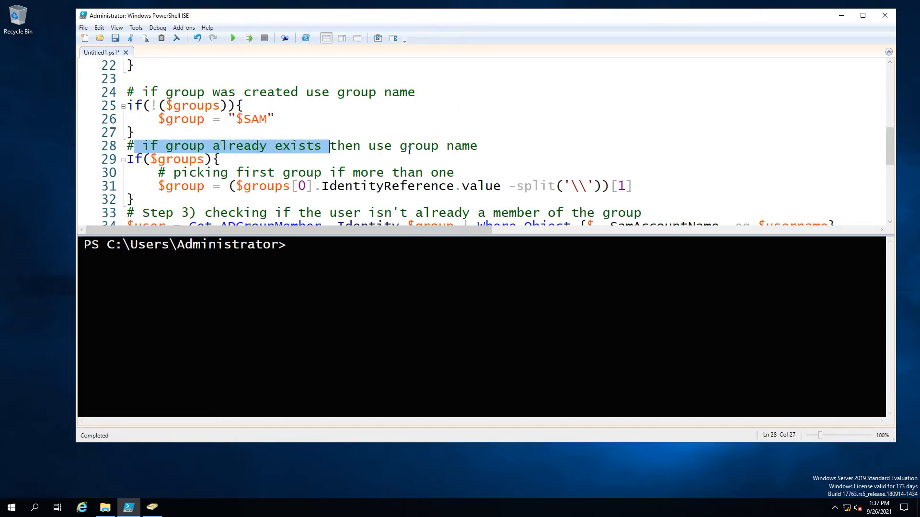
{"action": "scroll", "scroll_direction": "down", "scroll_amount": 3}
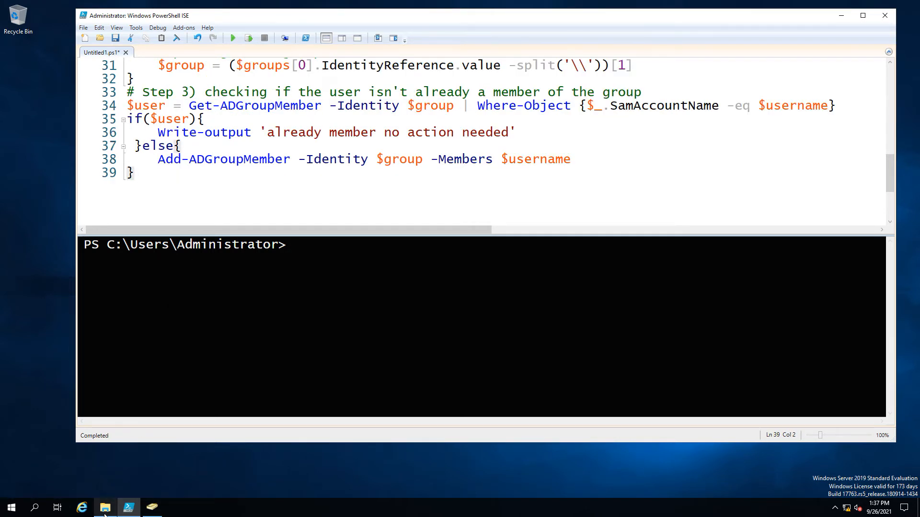
- Run the full script with F5, then return to File Explorer and Folder1's context menu
{"action": "left_click", "coordinate": [105, 508]}
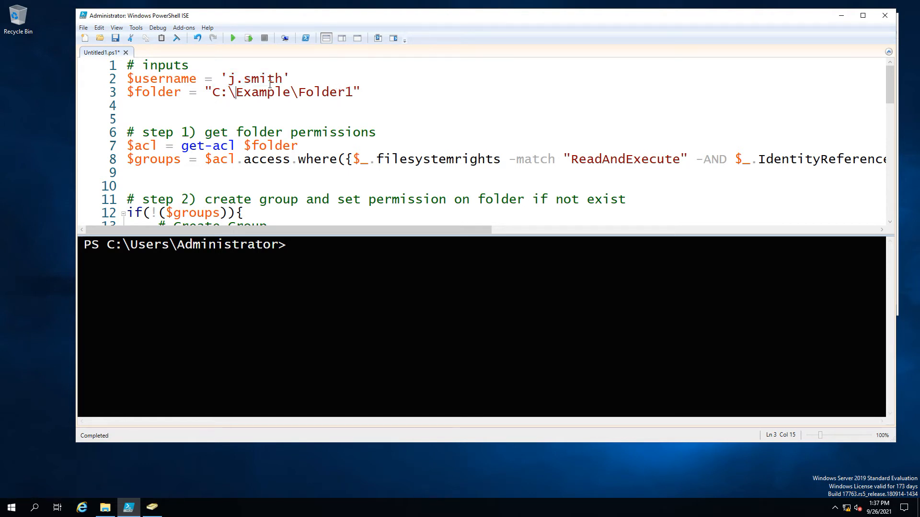
{"action": "mouse_move", "coordinate": [248, 37]}
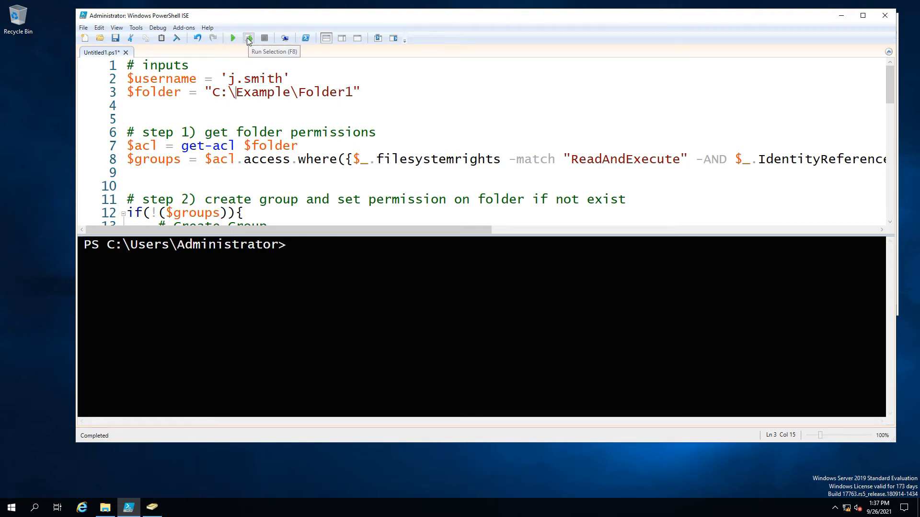
{"action": "left_click", "coordinate": [233, 38]}
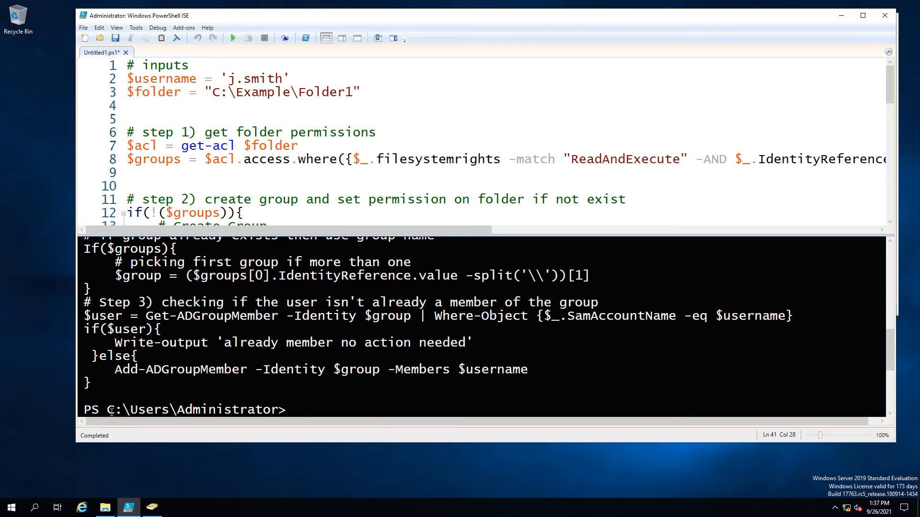
{"action": "mouse_move", "coordinate": [104, 508]}
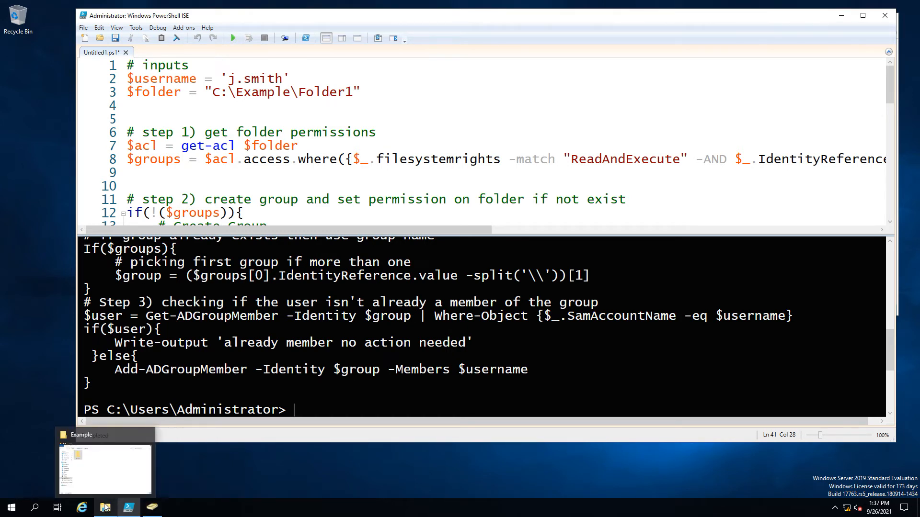
{"action": "right_click", "coordinate": [469, 85]}
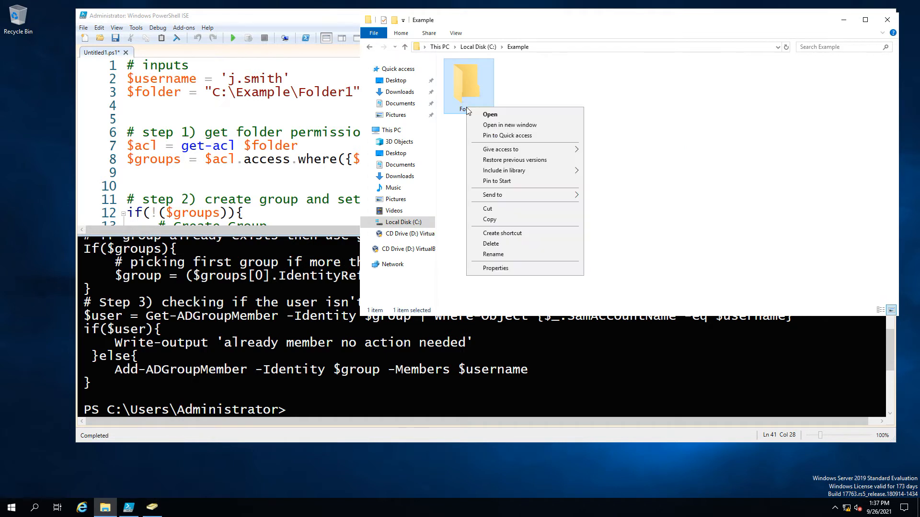
- Confirm Folder1's Security permissions now list the Read only C_Example_Folder1 group
{"action": "left_click", "coordinate": [495, 268]}
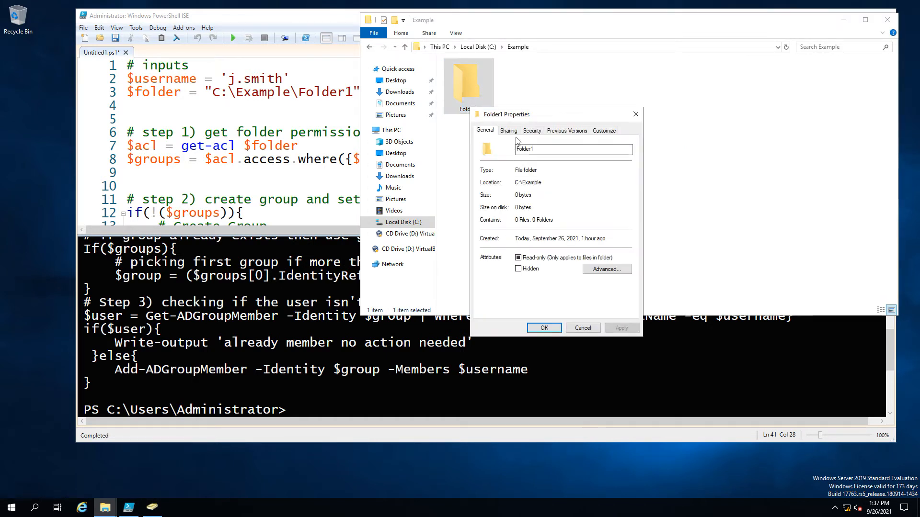
{"action": "left_click", "coordinate": [530, 130]}
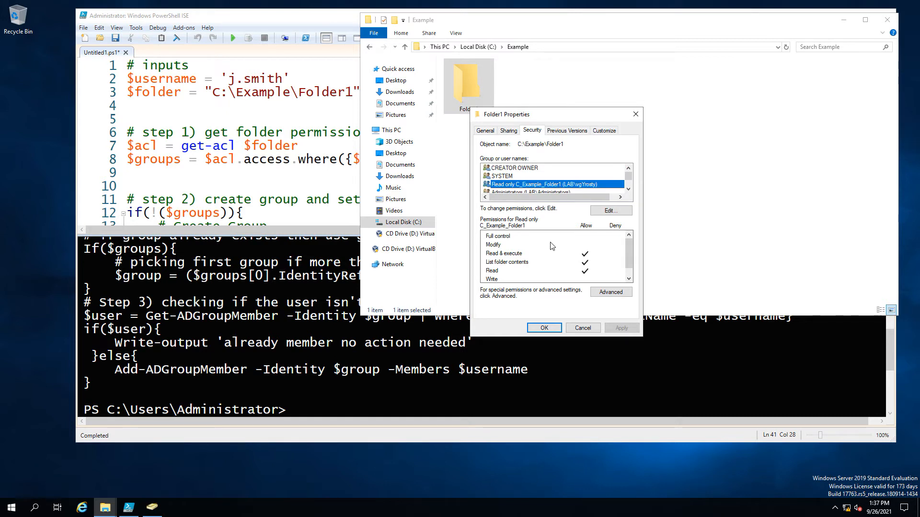
{"action": "left_click", "coordinate": [609, 210]}
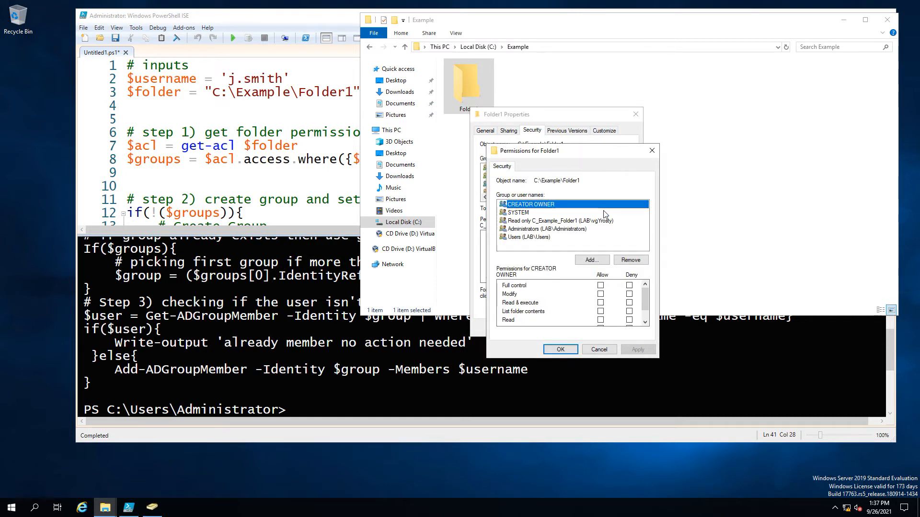
{"action": "left_click", "coordinate": [552, 221]}
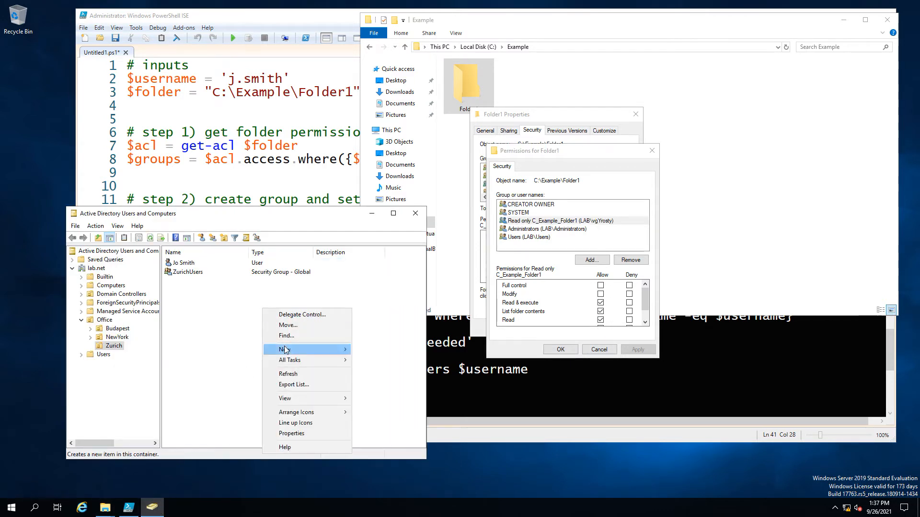
{"action": "mouse_move", "coordinate": [288, 374]}
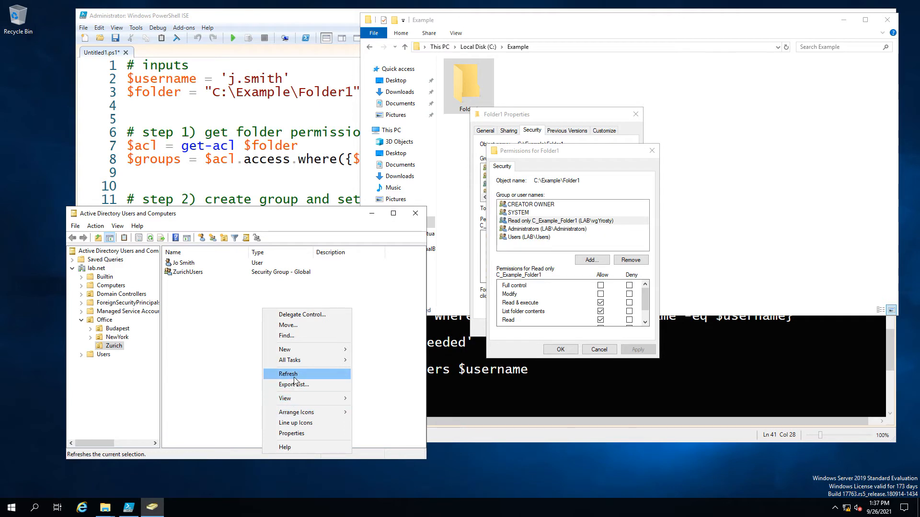
- Refresh the Zurich OU and confirm Jo Smith is a member of Read only C_Example_Folder1
{"action": "left_click", "coordinate": [287, 374]}
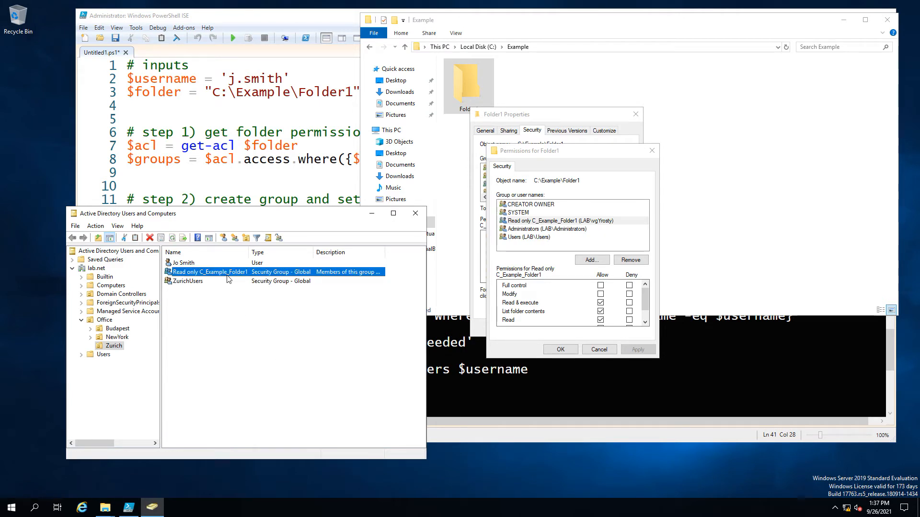
{"action": "double_click", "coordinate": [208, 271]}
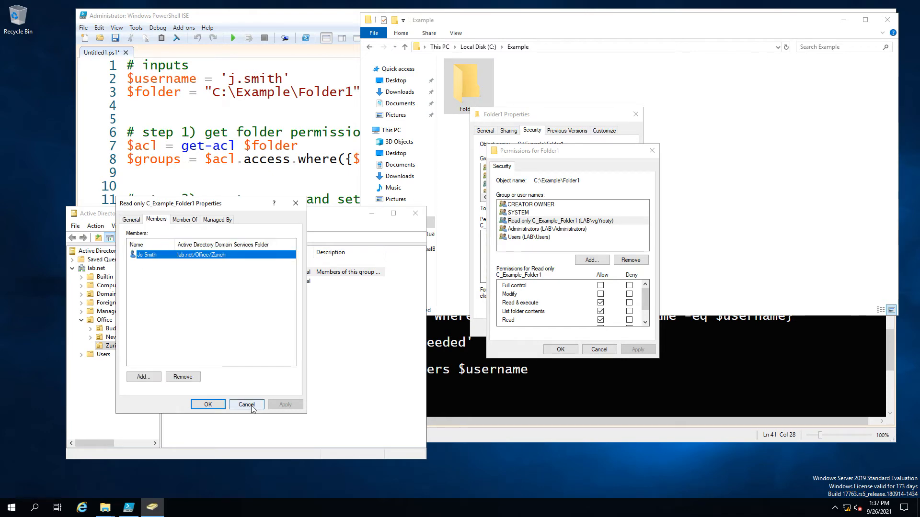
{"action": "left_click", "coordinate": [246, 404]}
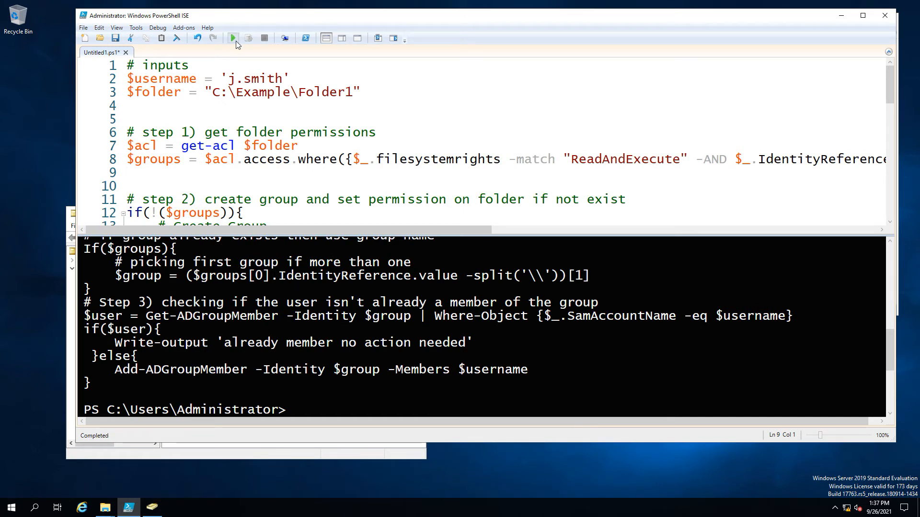
{"action": "mouse_move", "coordinate": [232, 37]}
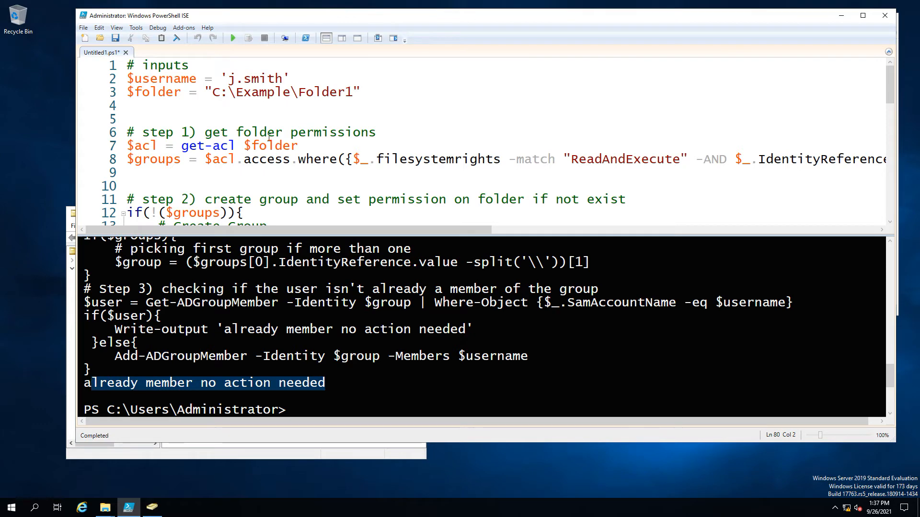
- Scroll through the rerun output showing 'already member no action needed' for j.smith
{"action": "scroll", "scroll_direction": "down", "scroll_amount": 3}
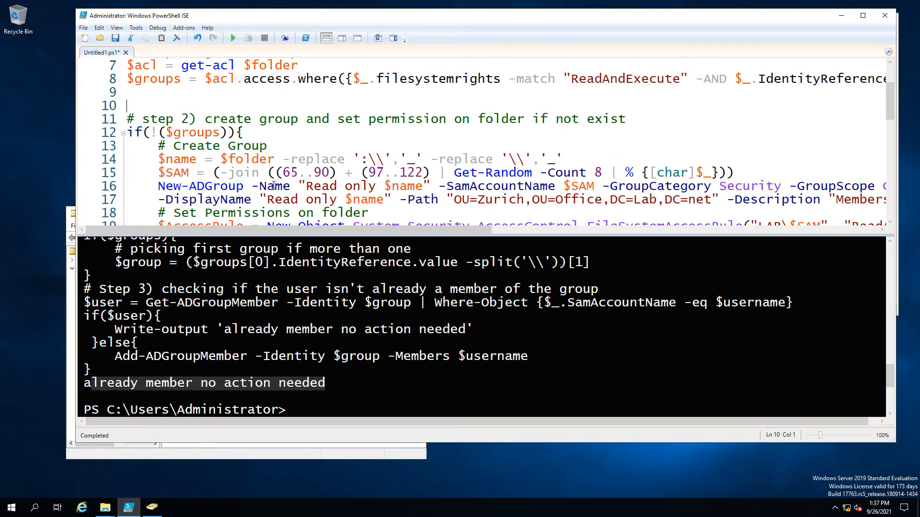
{"action": "scroll", "scroll_direction": "down", "scroll_amount": 3}
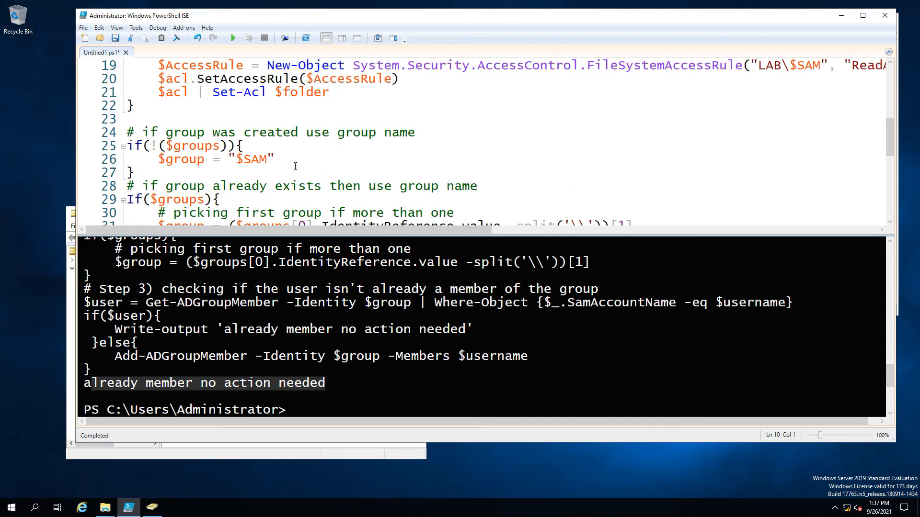
{"action": "scroll", "scroll_direction": "down", "scroll_amount": 3}
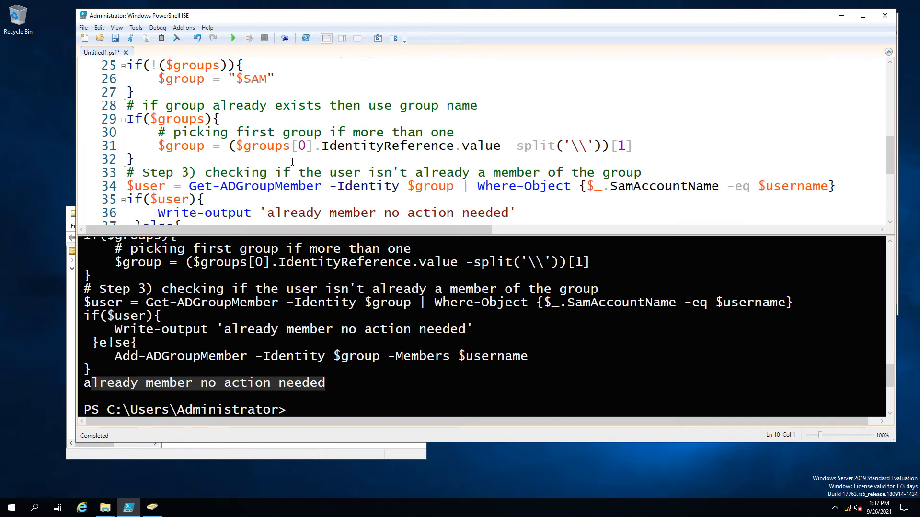
{"action": "scroll", "scroll_direction": "down", "scroll_amount": 3}
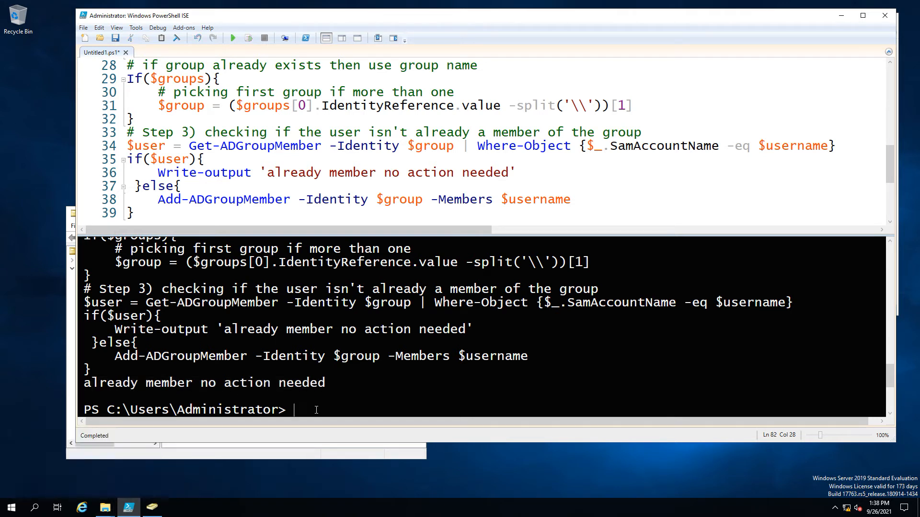
- Clear the console and delete the Read only C_Example_Folder1 group from Active Directory
{"action": "type", "text": "clear"}
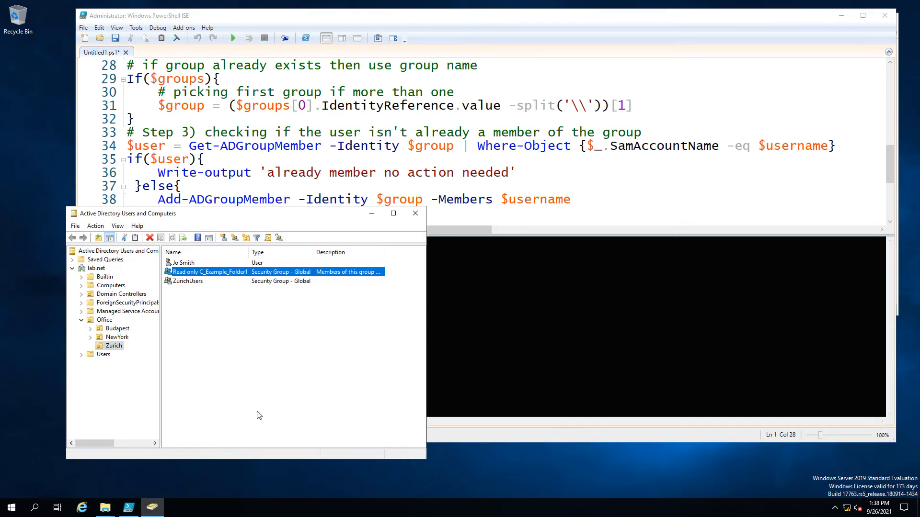
{"action": "right_click", "coordinate": [208, 271]}
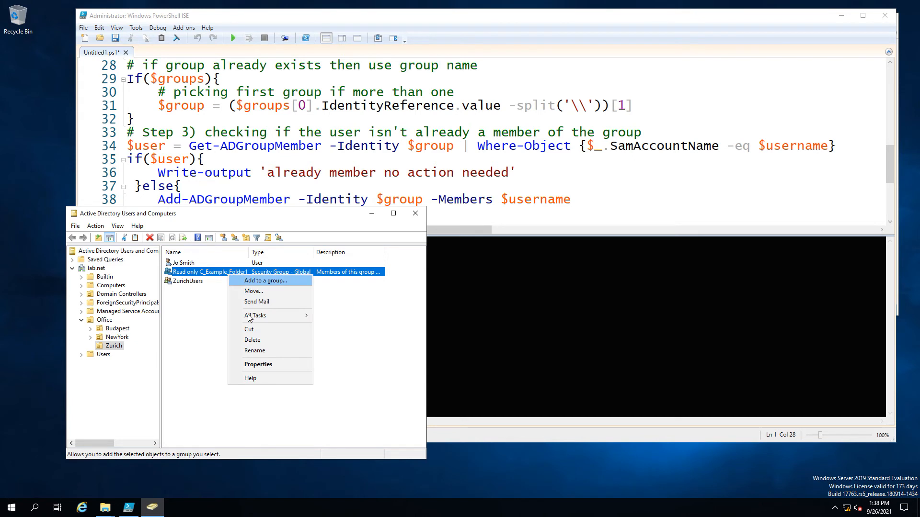
{"action": "left_click", "coordinate": [252, 339]}
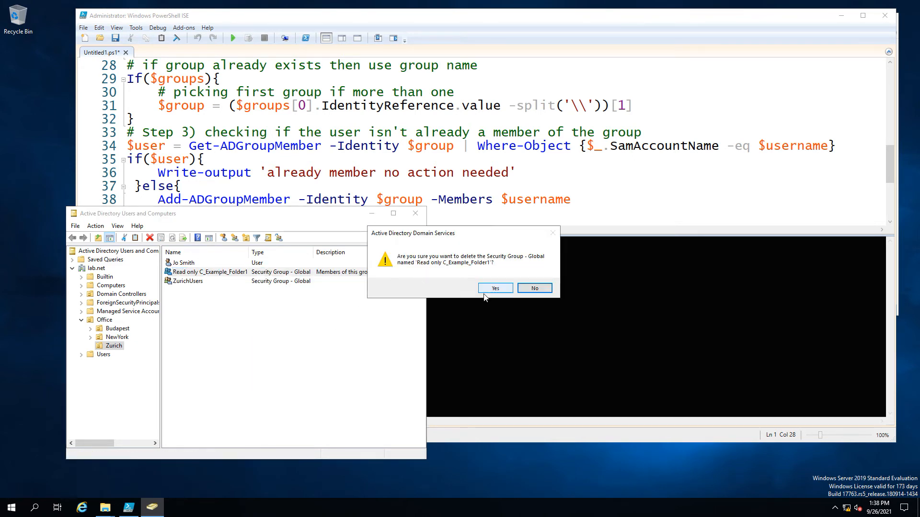
{"action": "left_click", "coordinate": [495, 288]}
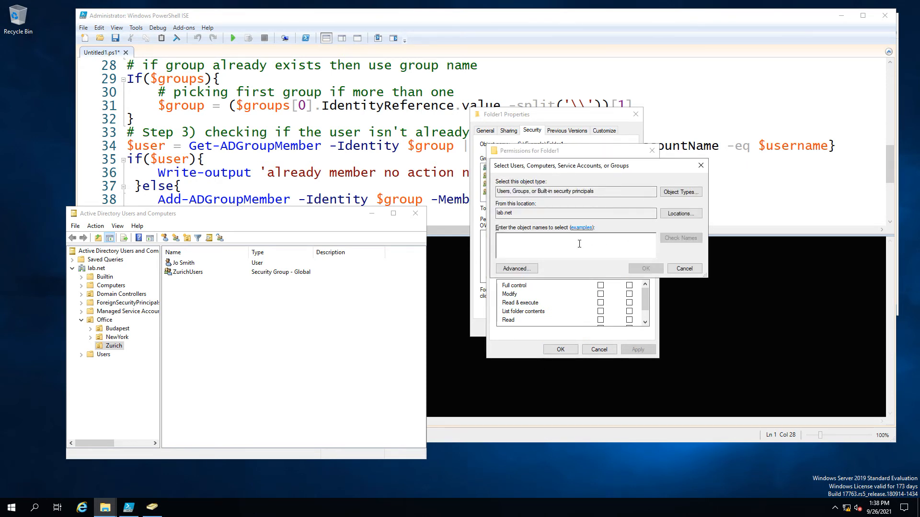
- Add ZurichUsers to Folder1's permissions with read access and apply the change
{"action": "type", "text": "Zuric"}
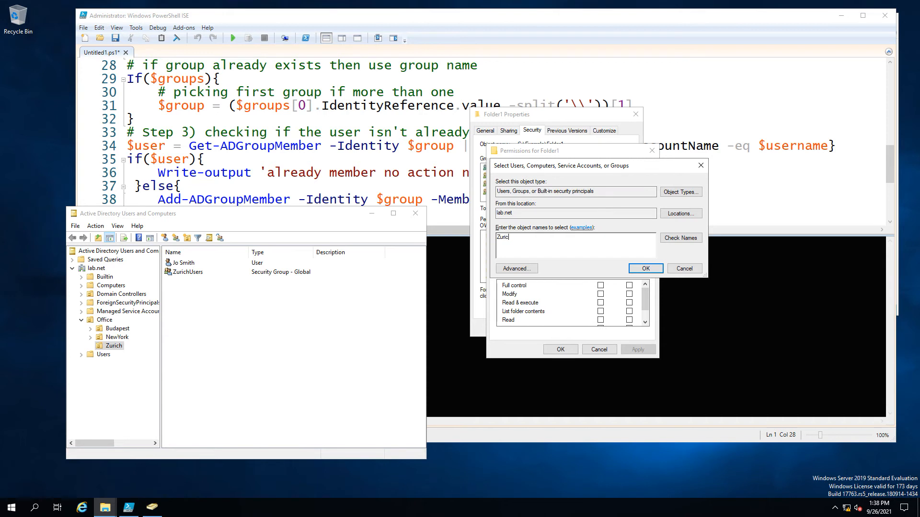
{"action": "left_click", "coordinate": [644, 269]}
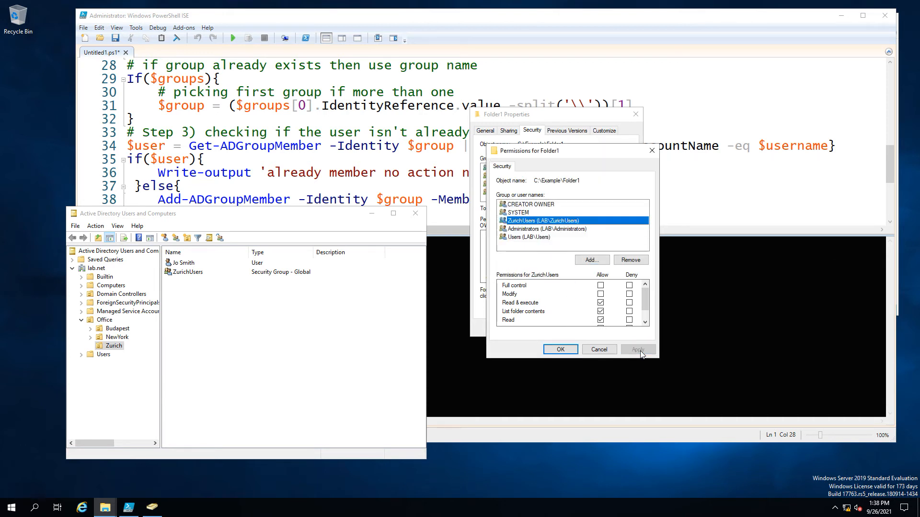
{"action": "left_click", "coordinate": [638, 348]}
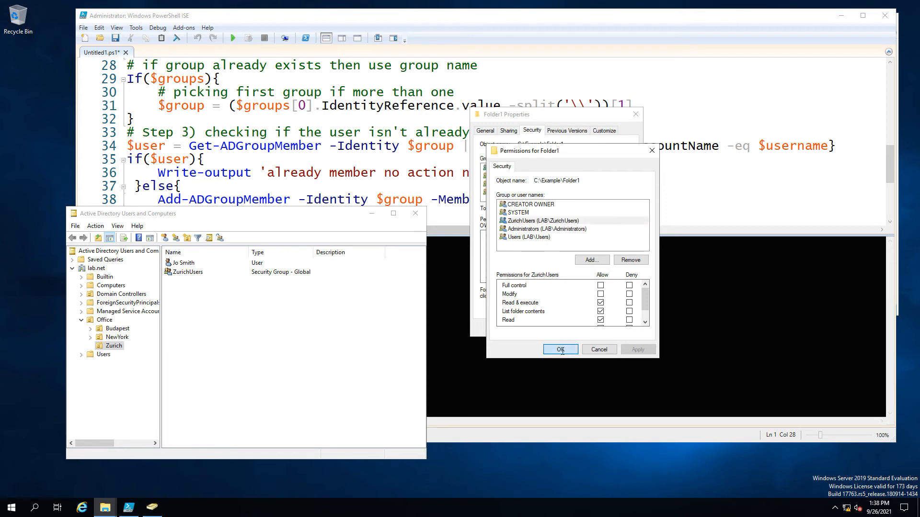
{"action": "left_click", "coordinate": [559, 349]}
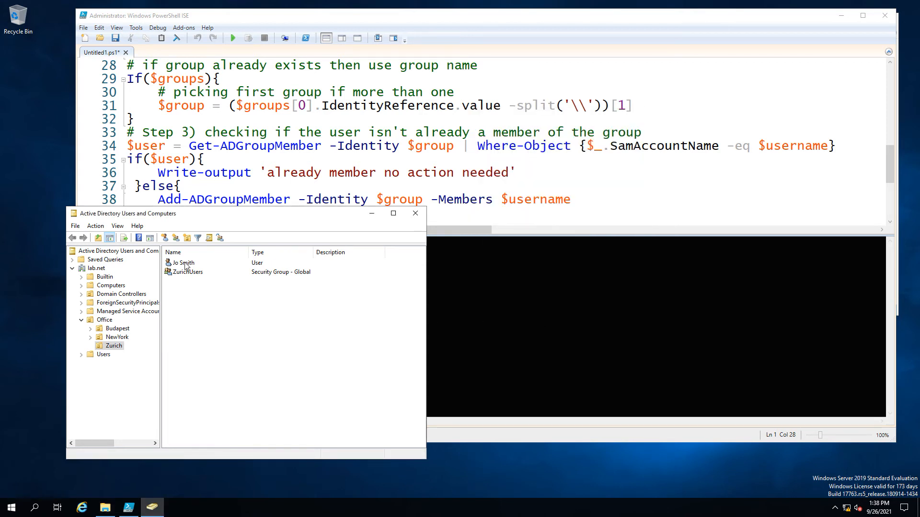
- Check the ZurichUsers group's Members, minimise ADUC, and run the script again
{"action": "double_click", "coordinate": [188, 272]}
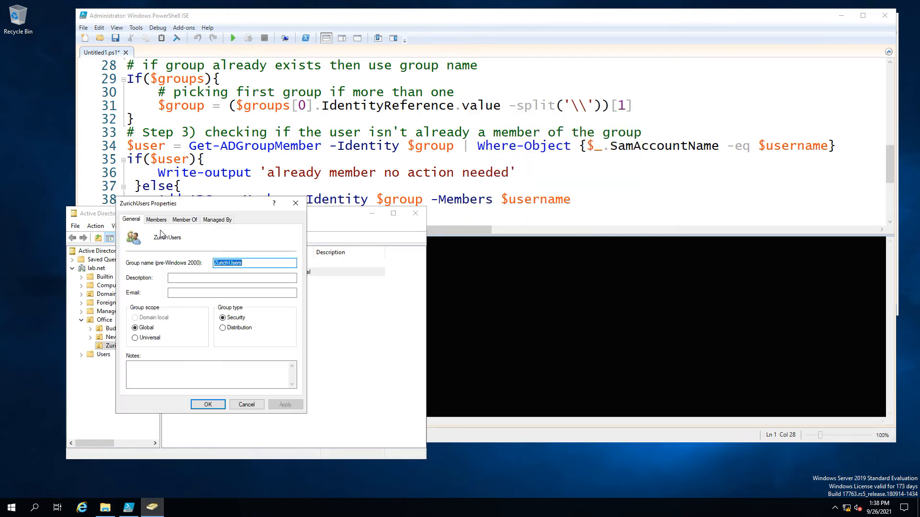
{"action": "left_click", "coordinate": [156, 219]}
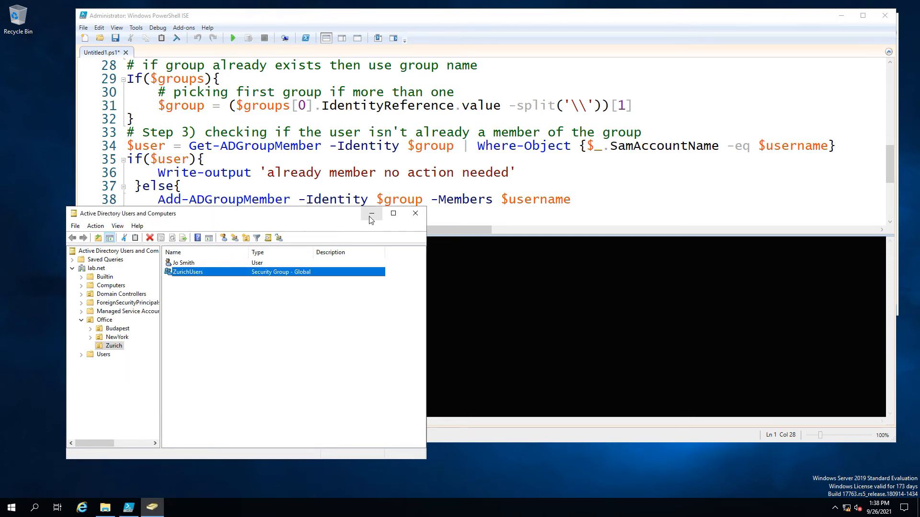
{"action": "left_click", "coordinate": [370, 213]}
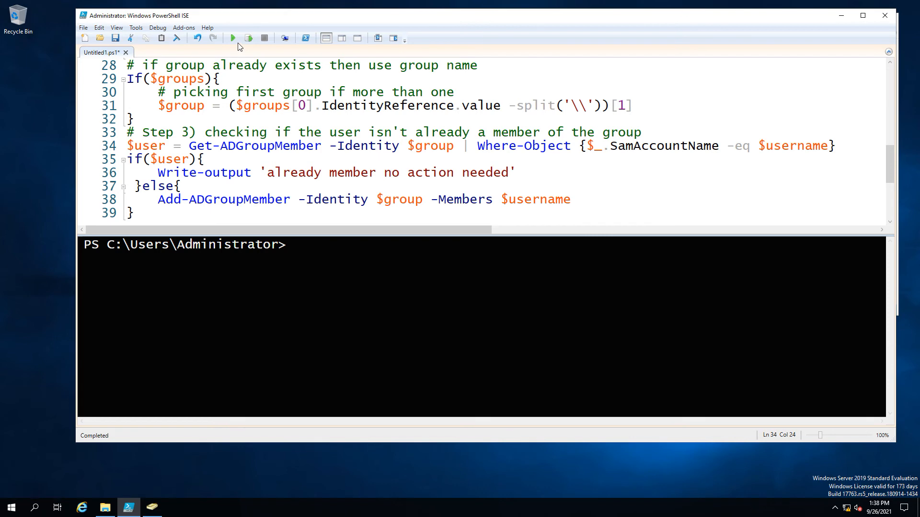
{"action": "left_click", "coordinate": [232, 37]}
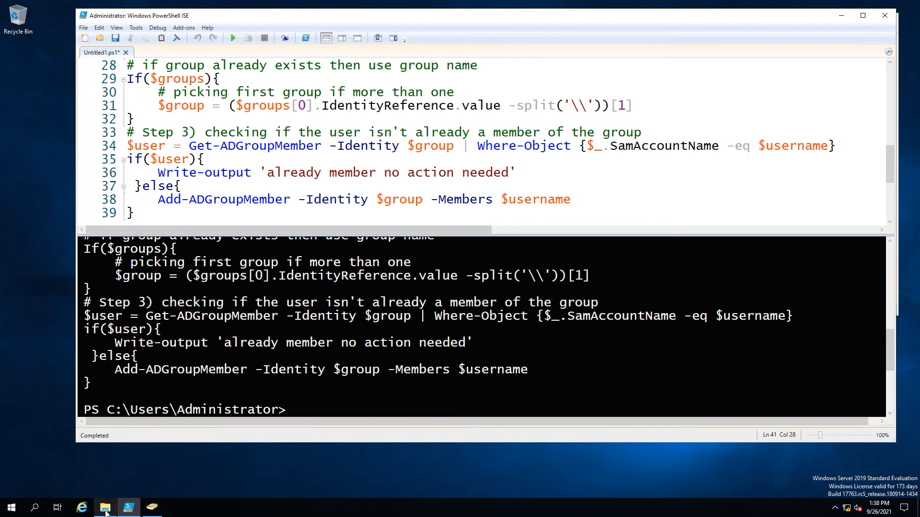
- Verify ZurichUsers has read rights on Folder1 and Jo Smith is now its member
{"action": "right_click", "coordinate": [467, 85]}
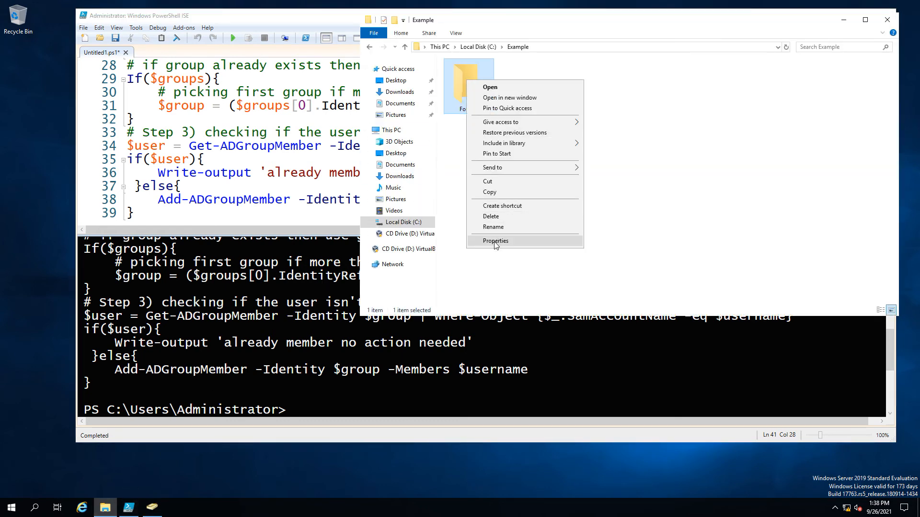
{"action": "left_click", "coordinate": [495, 241]}
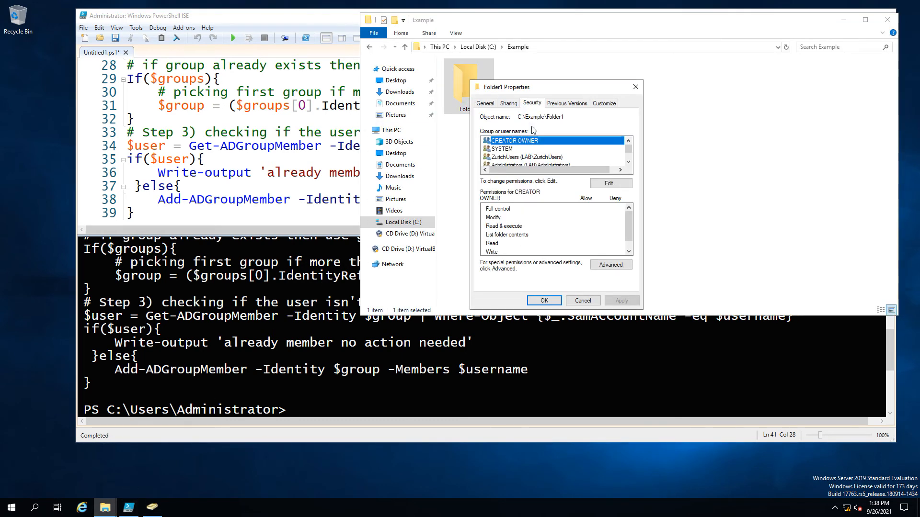
{"action": "left_click", "coordinate": [525, 156]}
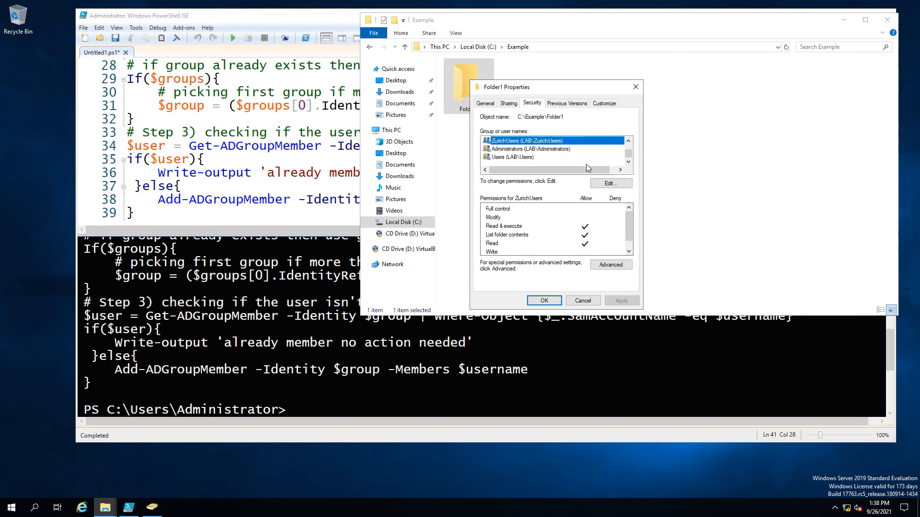
{"action": "left_click", "coordinate": [610, 183]}
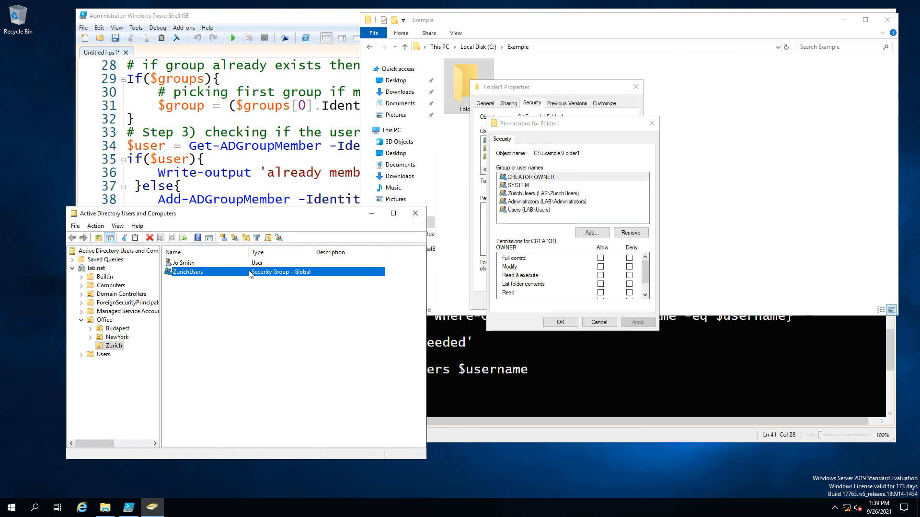
{"action": "double_click", "coordinate": [188, 271]}
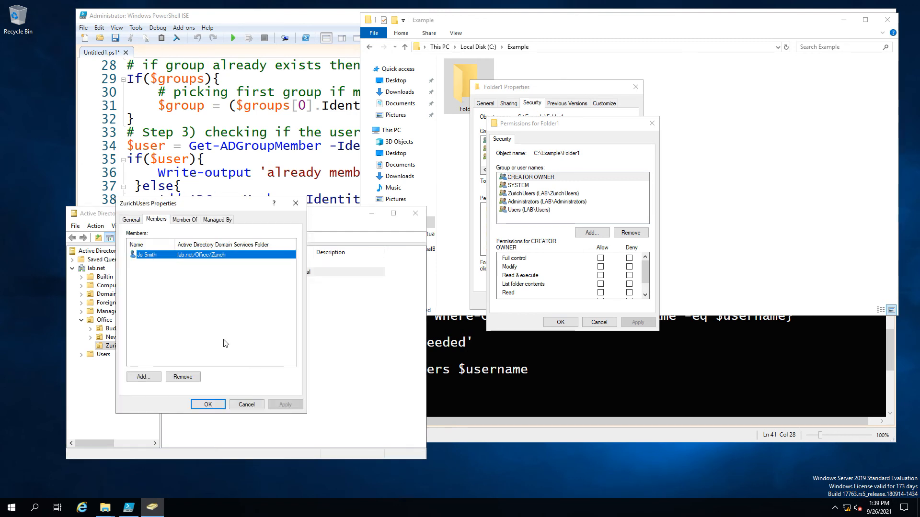
{"action": "mouse_move", "coordinate": [503, 438]}
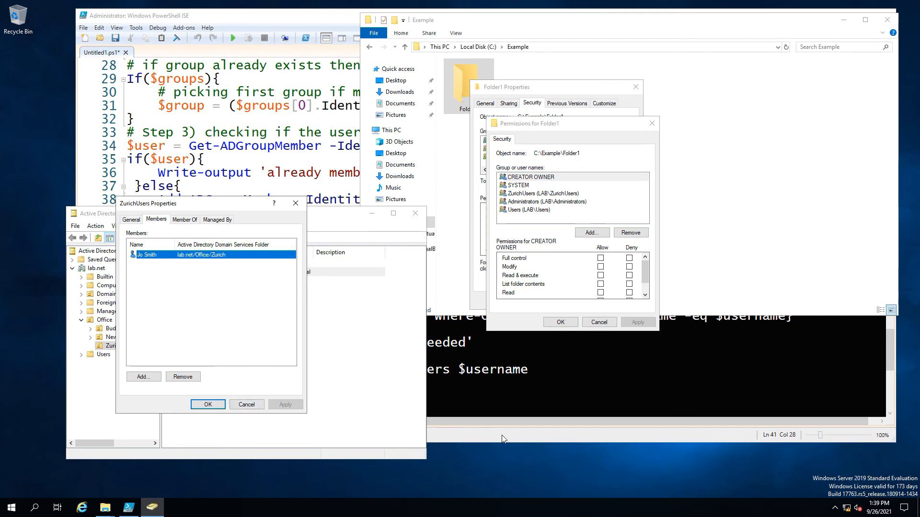
{"action": "left_click", "coordinate": [232, 37]}
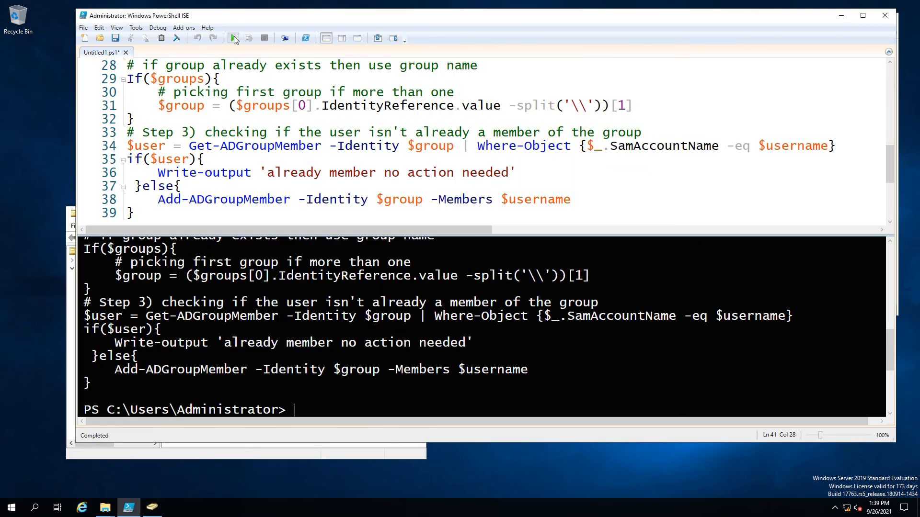
- Run the script once more, which reports j.smith is already a member of ZurichUsers
{"action": "left_click", "coordinate": [231, 38]}
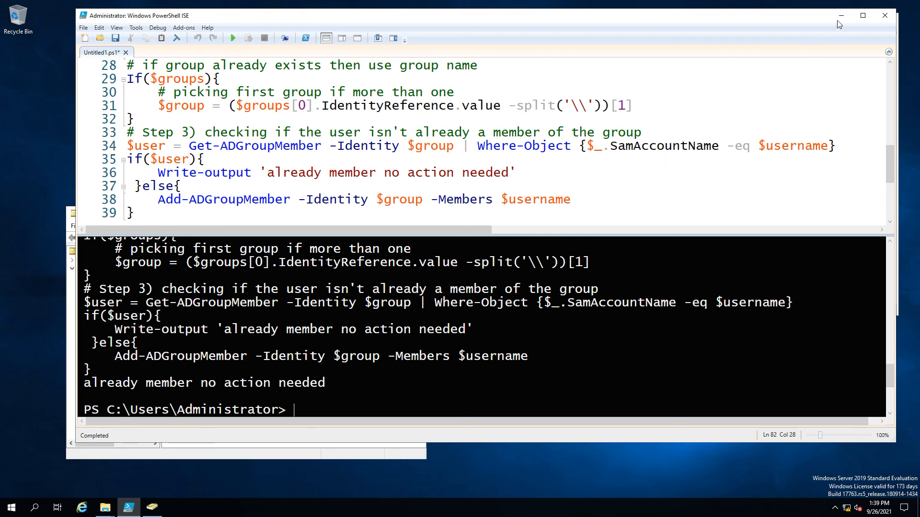
{"action": "mouse_move", "coordinate": [841, 15]}
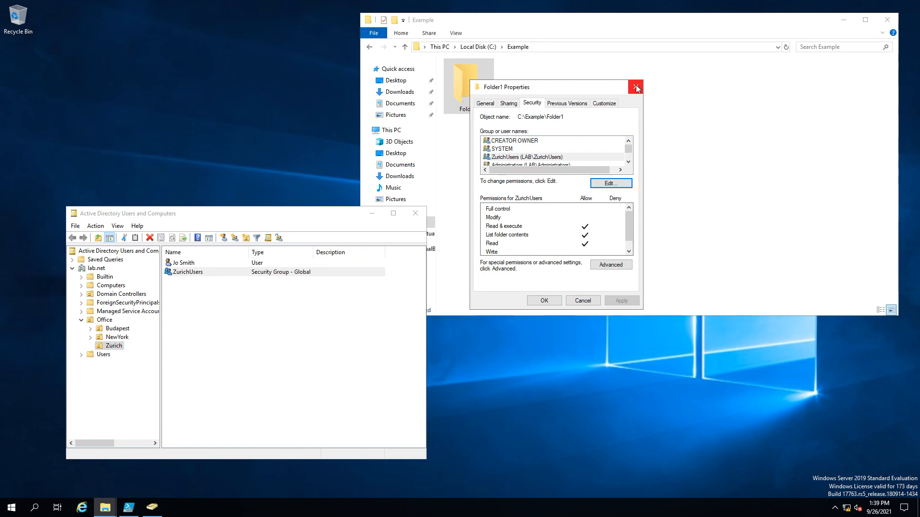
- Close Folder1's Properties dialog, leaving the Example folder and ADUC showing
{"action": "left_click", "coordinate": [636, 88]}
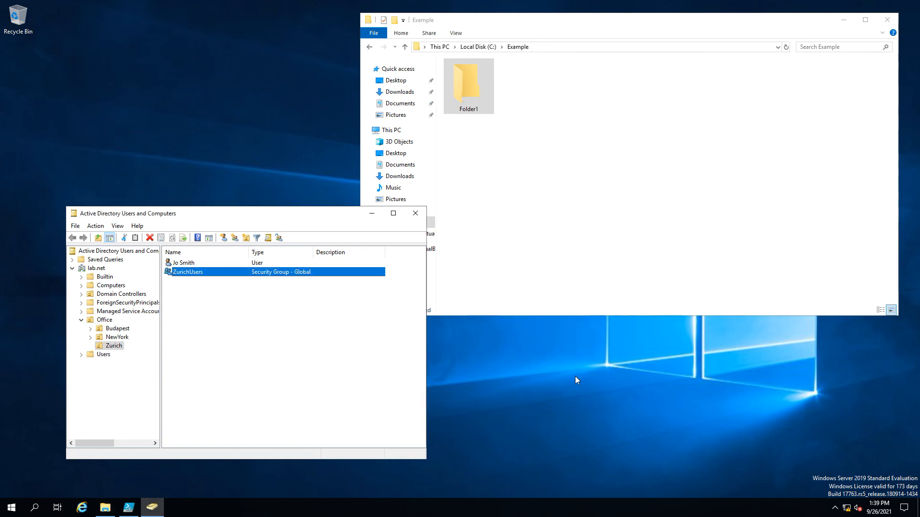